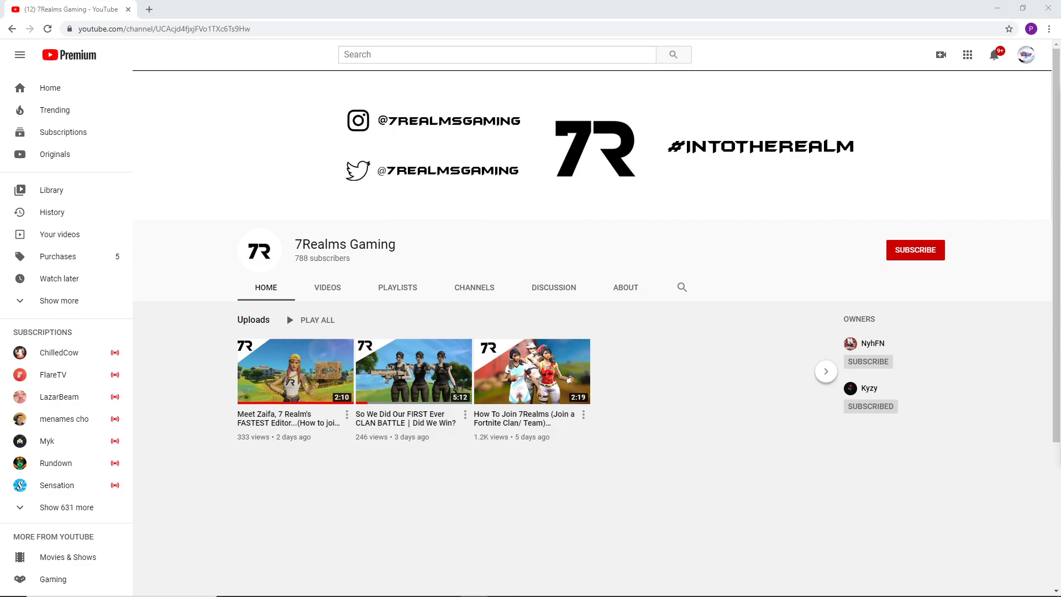
# Subscribe to the 7Realms Gaming channel from its channel page
pyautogui.click(914, 250)
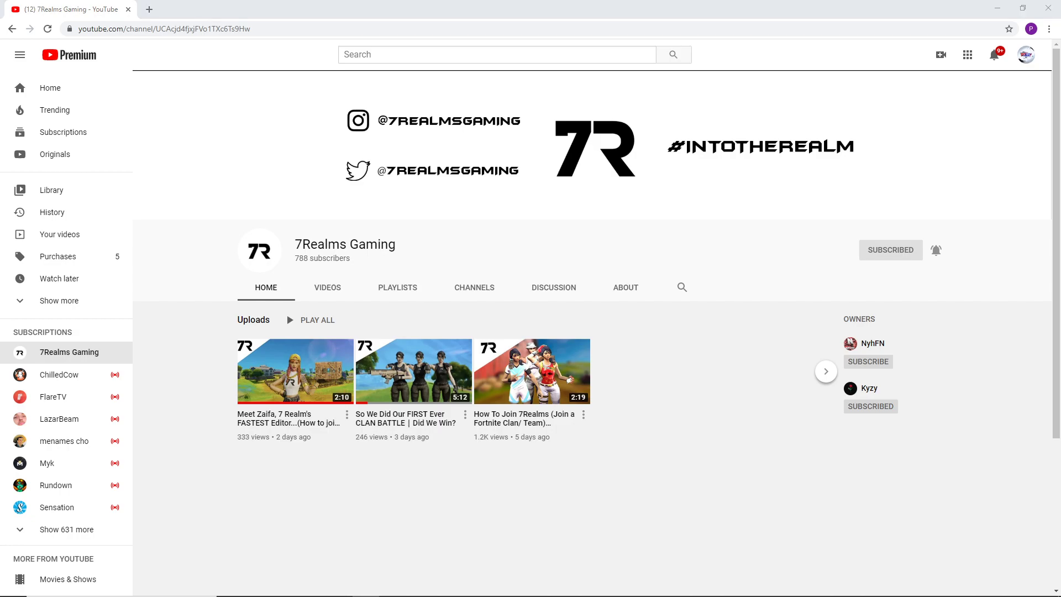
pyautogui.moveTo(181, 391)
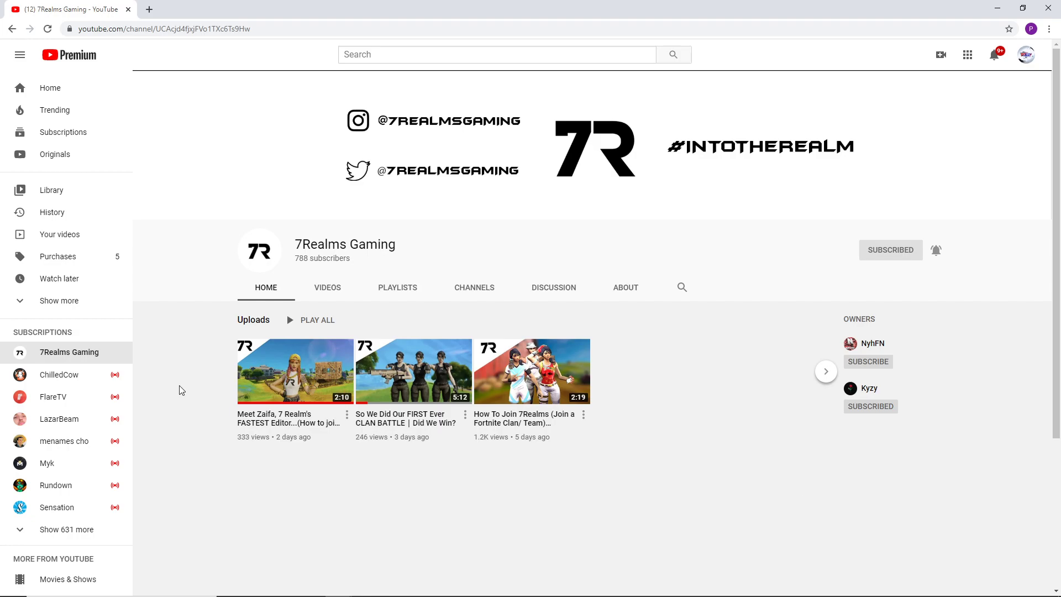
pyautogui.moveTo(315, 242)
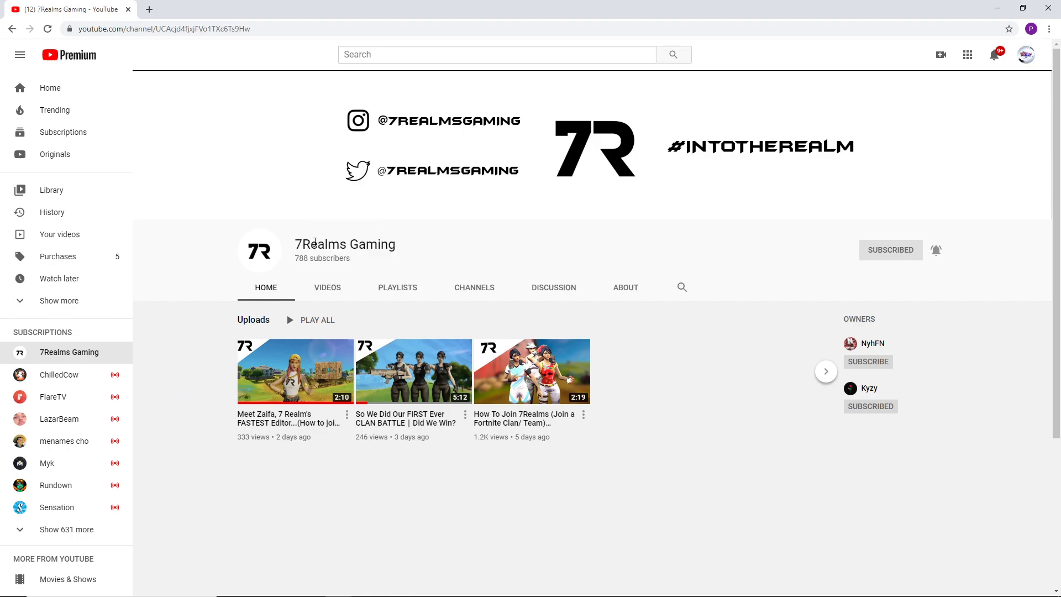
pyautogui.moveTo(344, 245)
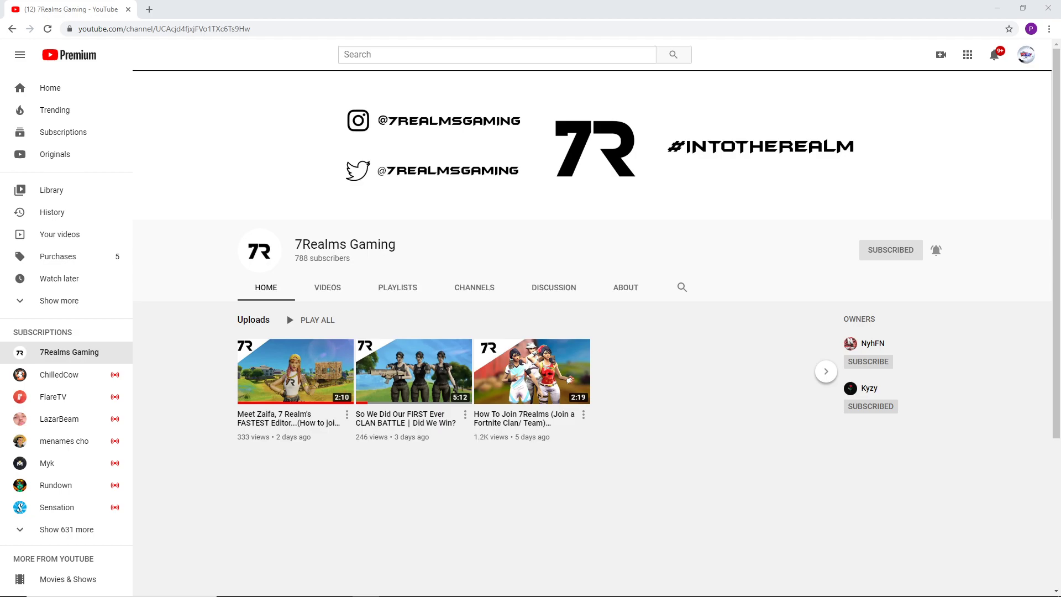
pyautogui.moveTo(485, 273)
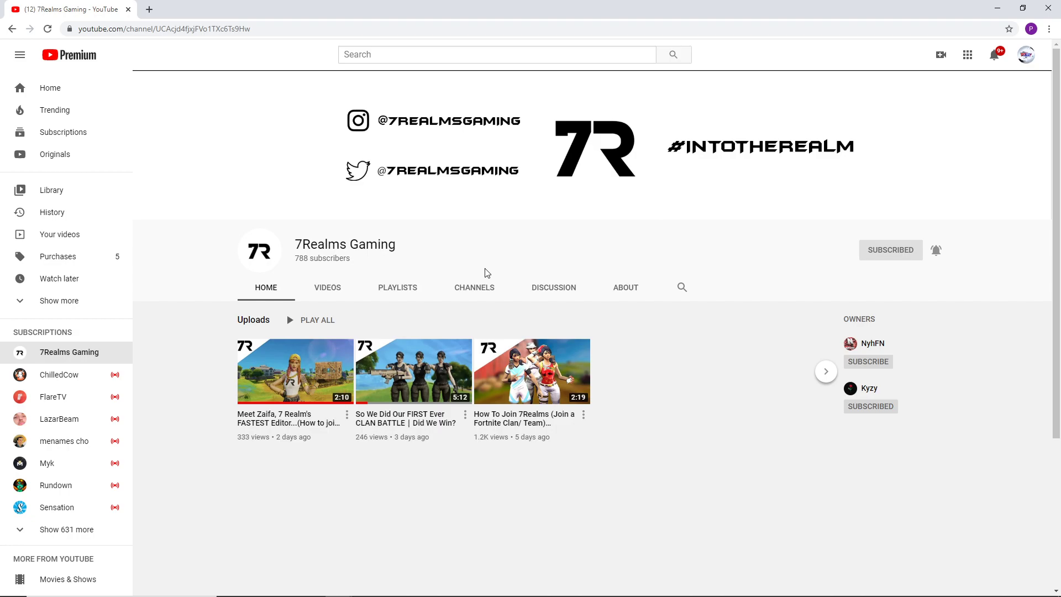
pyautogui.moveTo(302, 244)
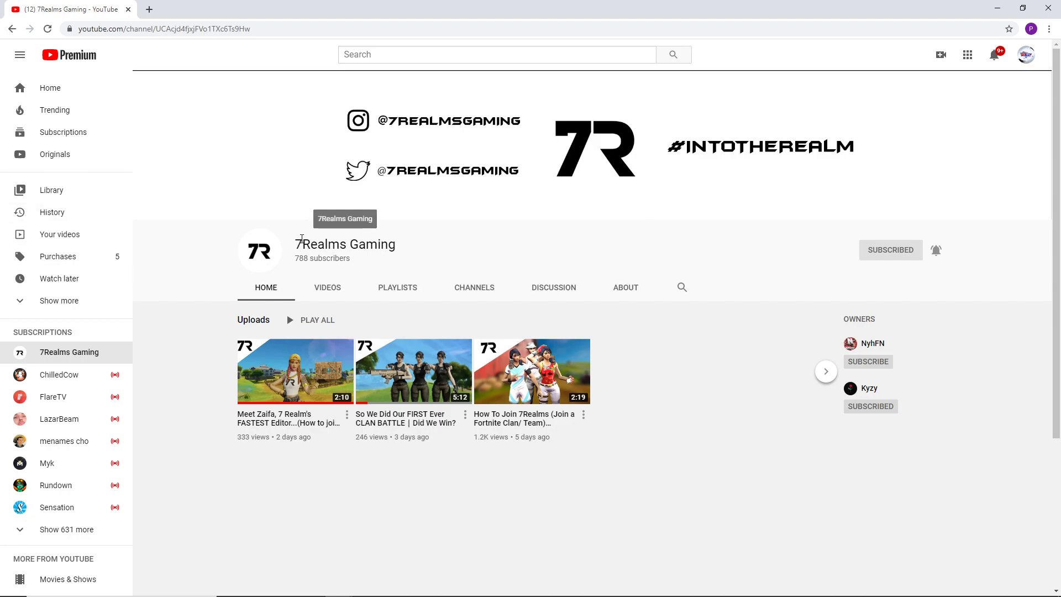
pyautogui.moveTo(314, 237)
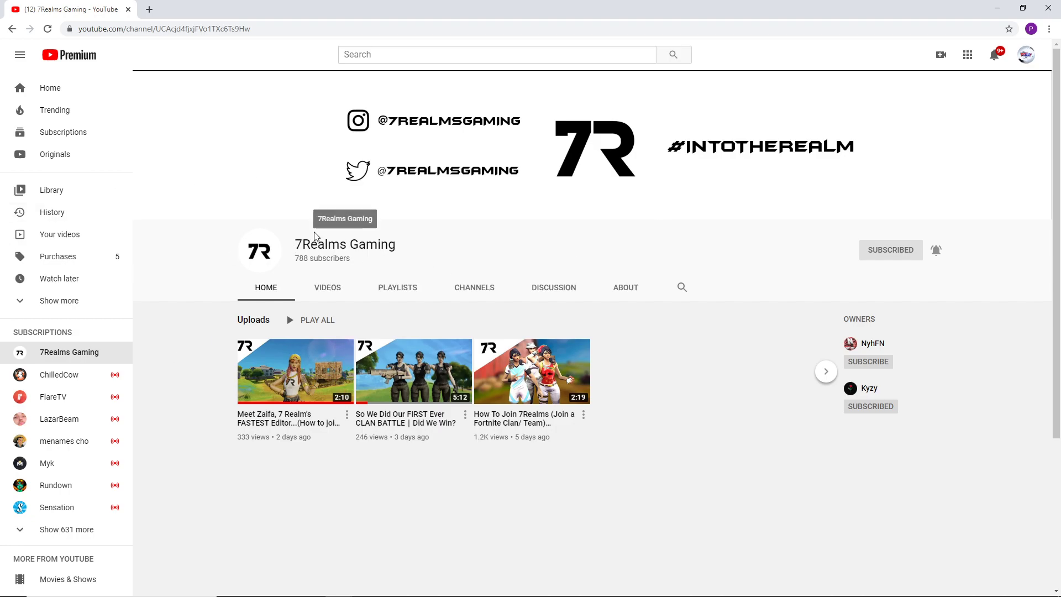
pyautogui.moveTo(284, 380)
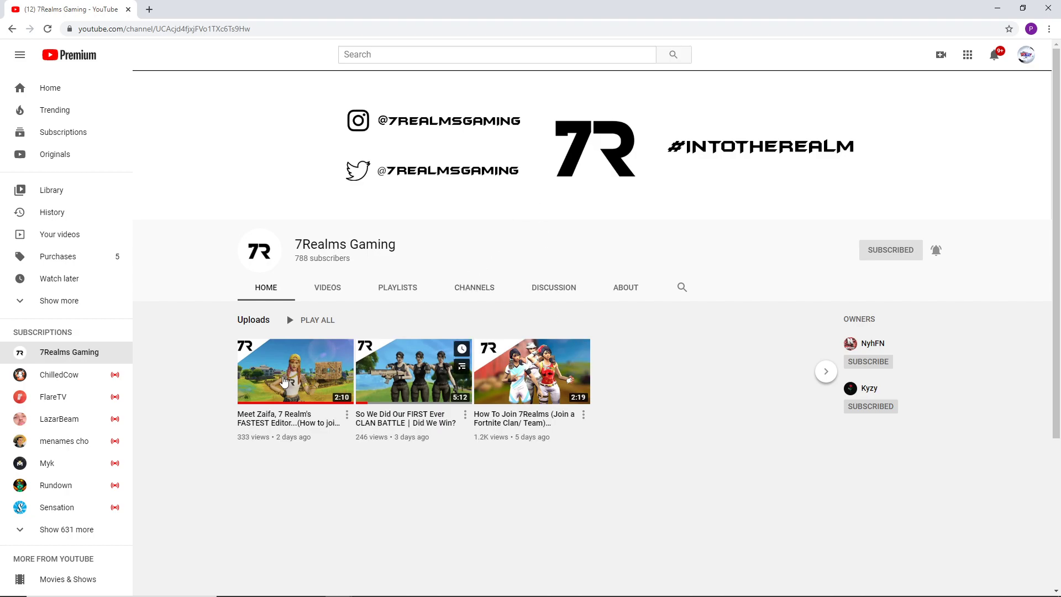
pyautogui.click(294, 371)
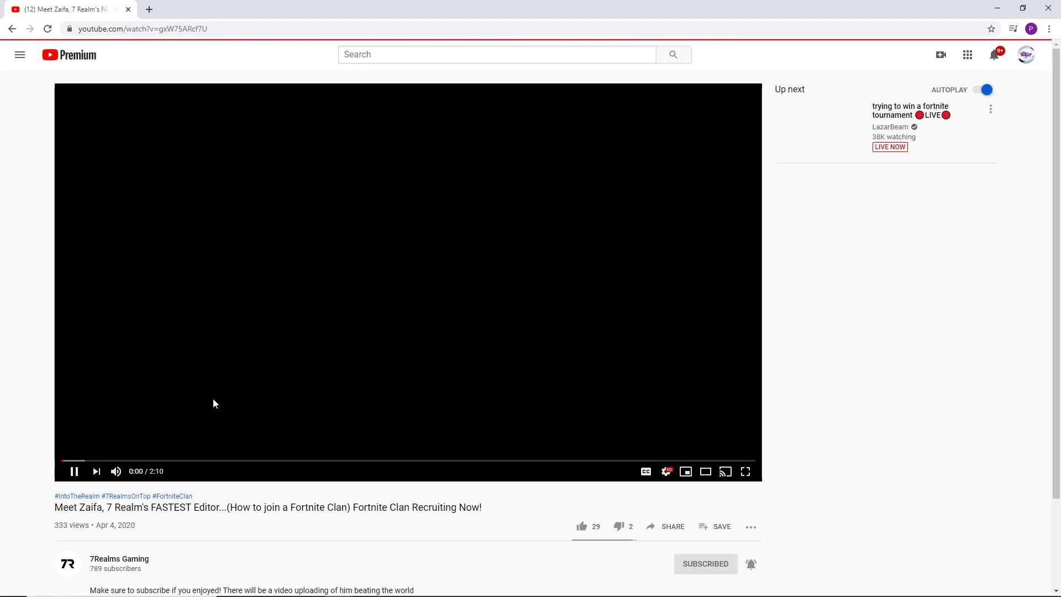
pyautogui.scroll(-3)
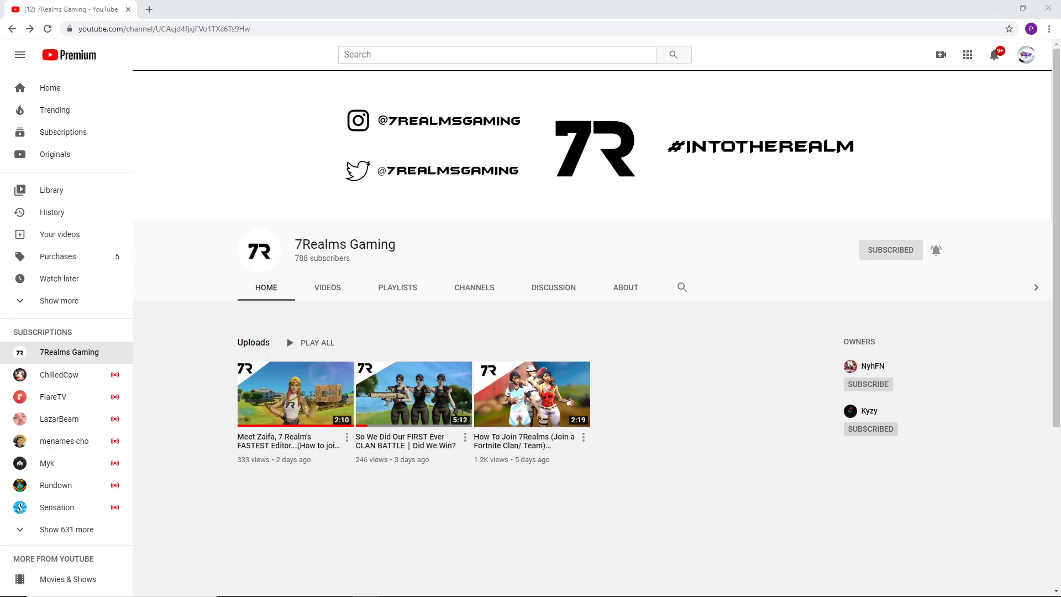
pyautogui.moveTo(748, 352)
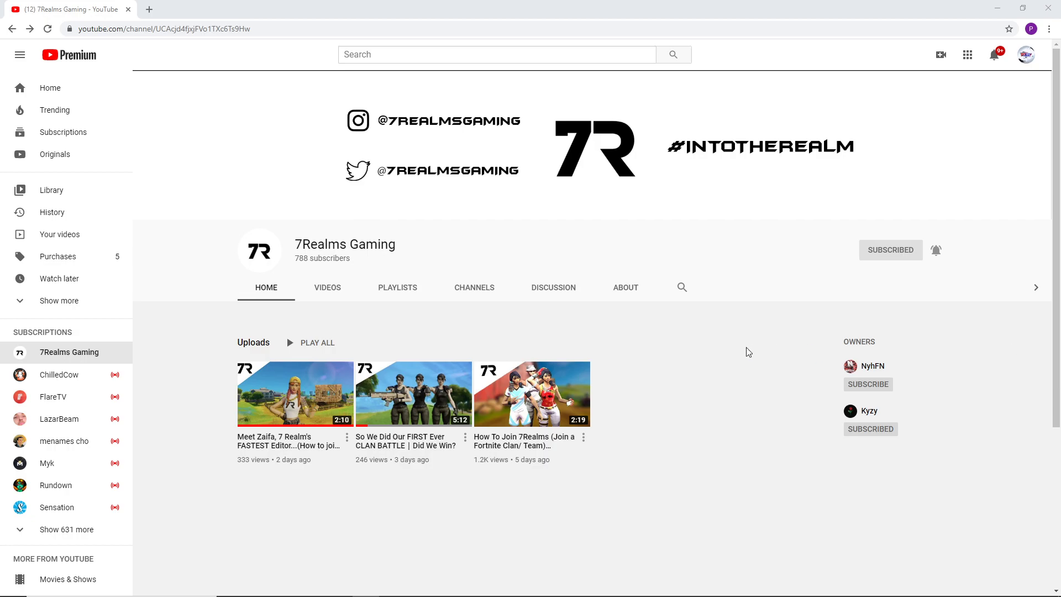
pyautogui.moveTo(640, 358)
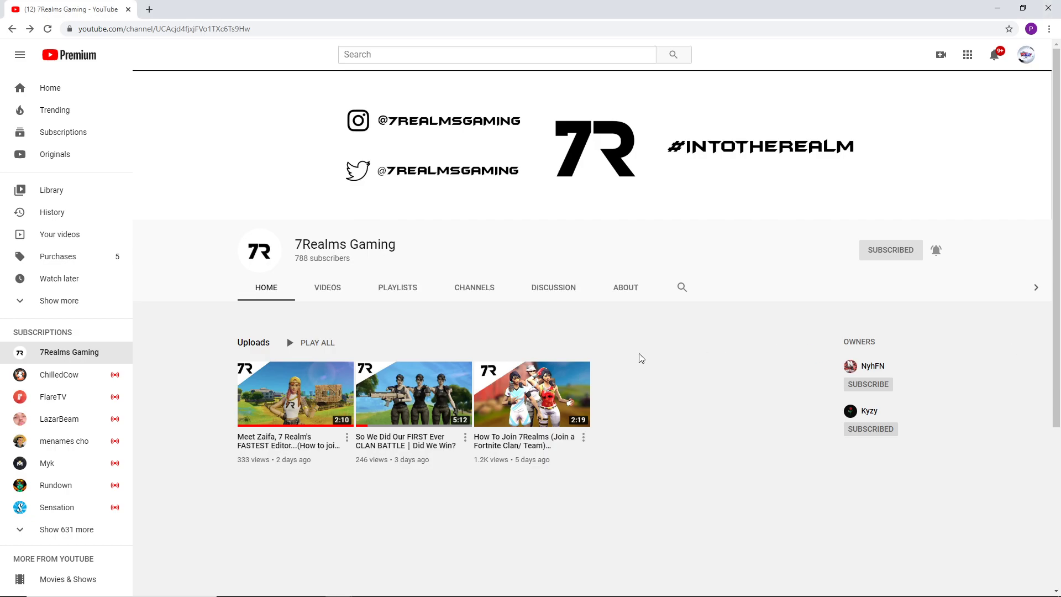
pyautogui.moveTo(955, 371)
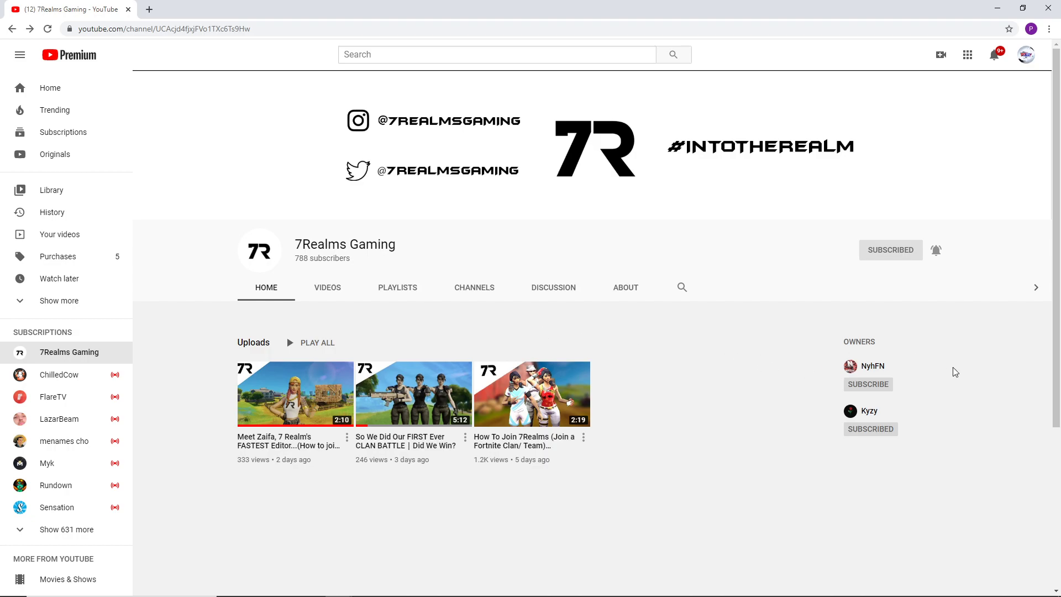
pyautogui.moveTo(1035, 387)
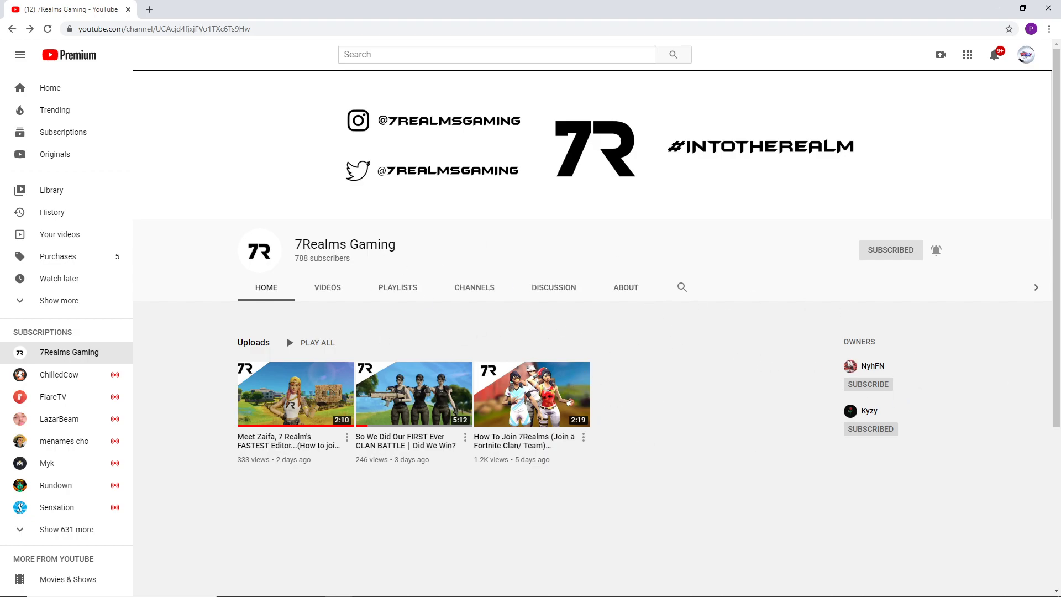
pyautogui.moveTo(679, 375)
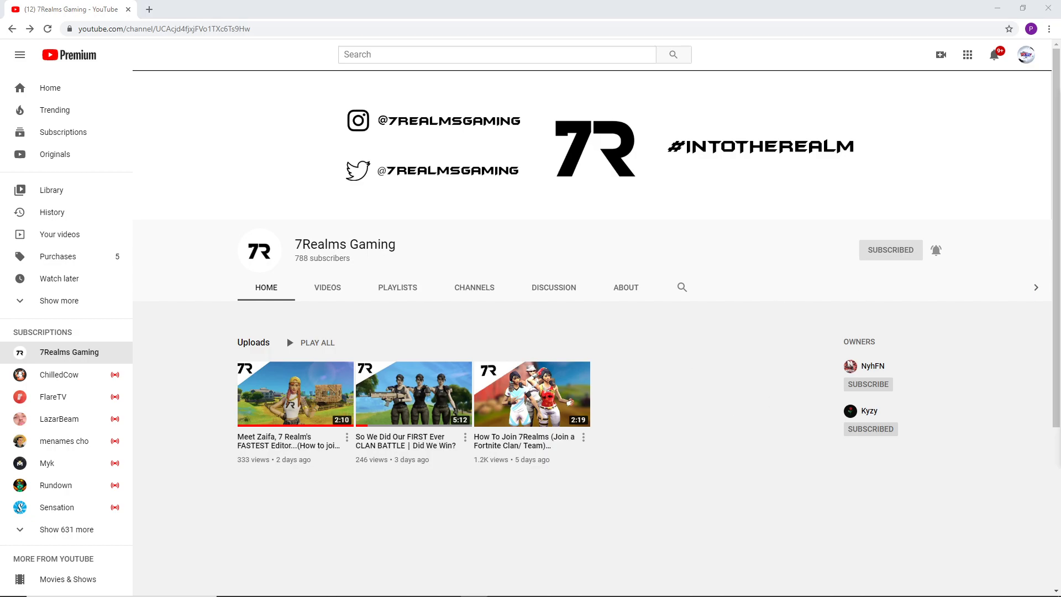
pyautogui.moveTo(771, 413)
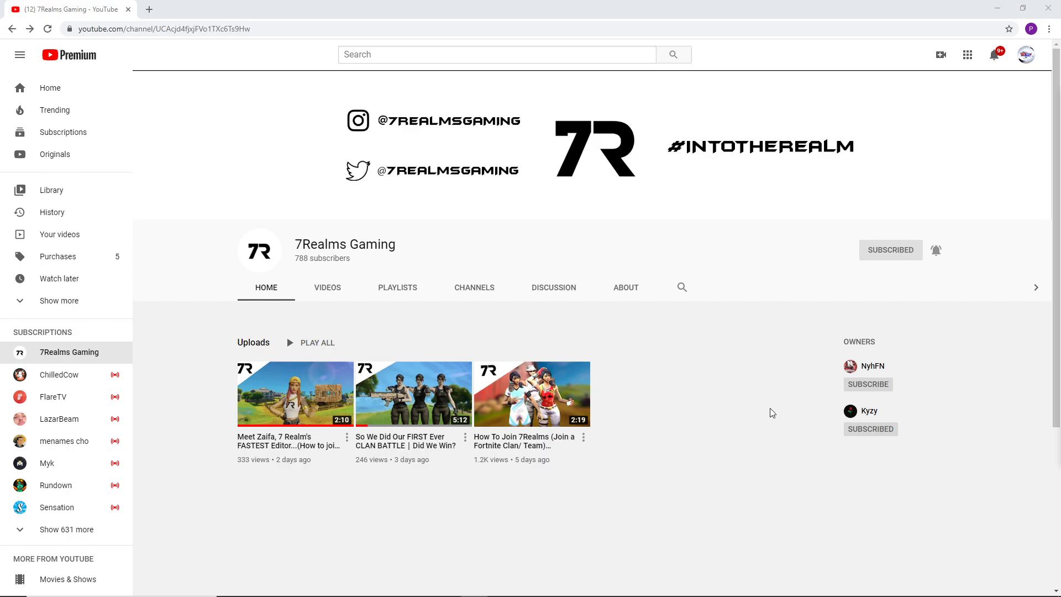
pyautogui.moveTo(487, 395)
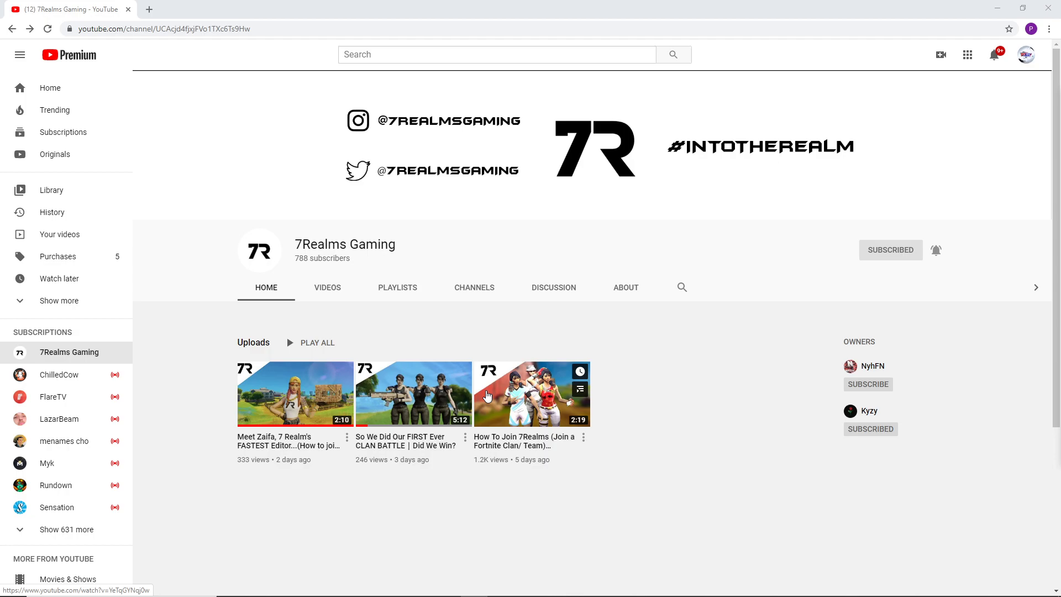
pyautogui.moveTo(351, 264)
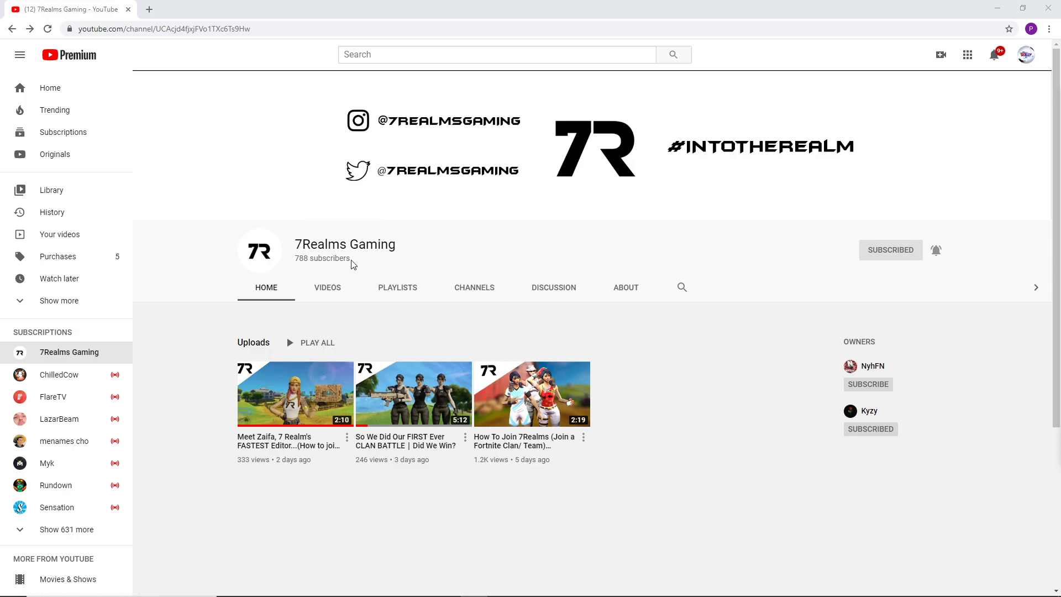
pyautogui.moveTo(295, 247)
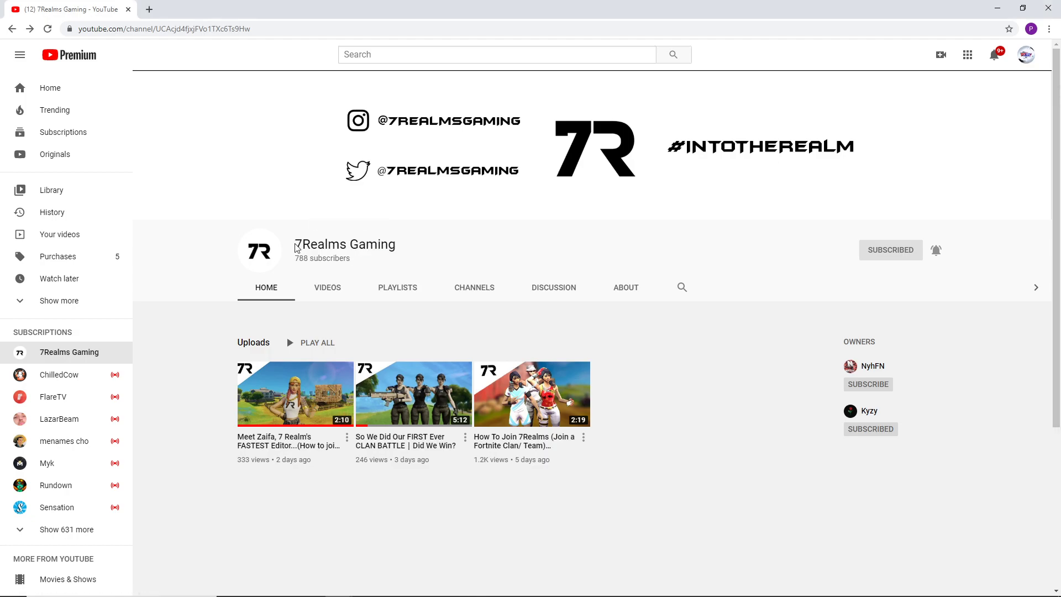